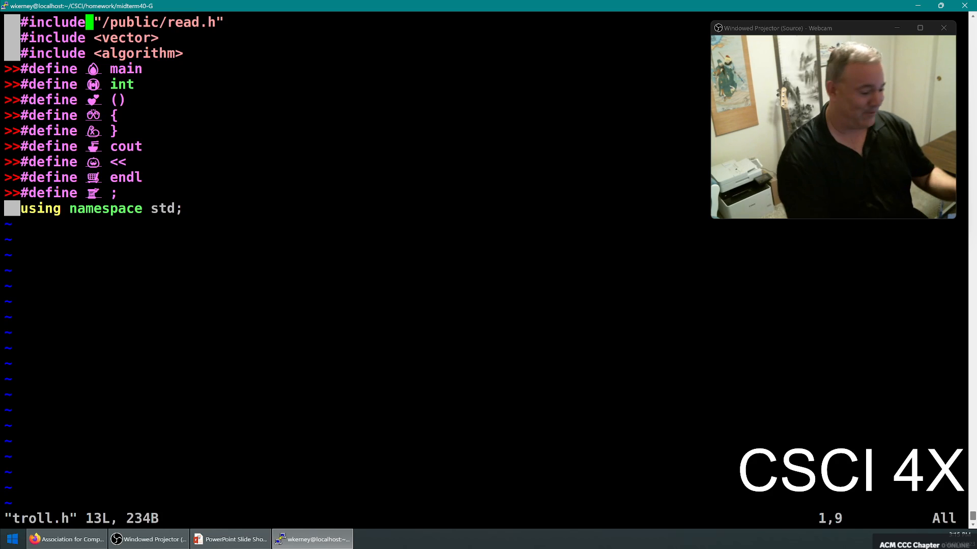
Add the top comment '//You have to compile with \g++ main.cc' to troll.h.
type("//")
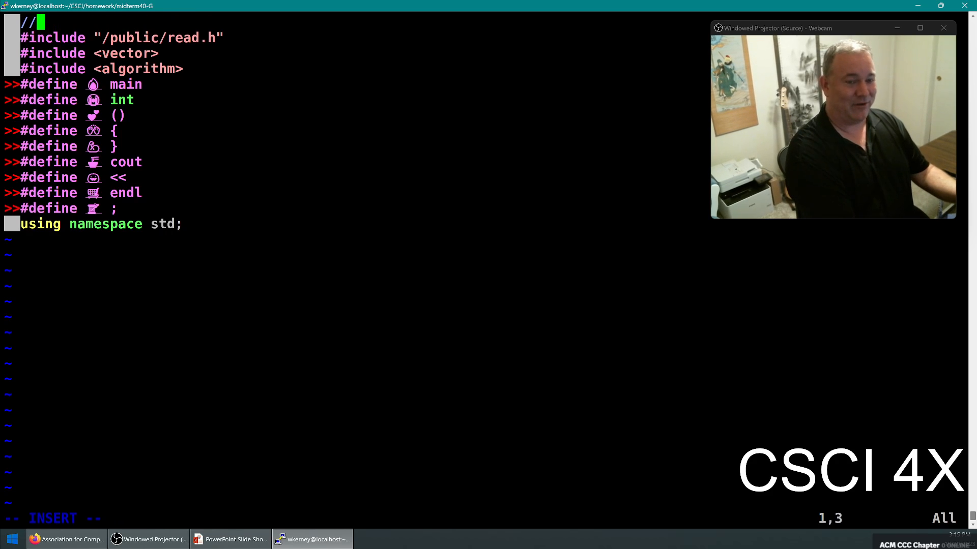
type("You have to comp")
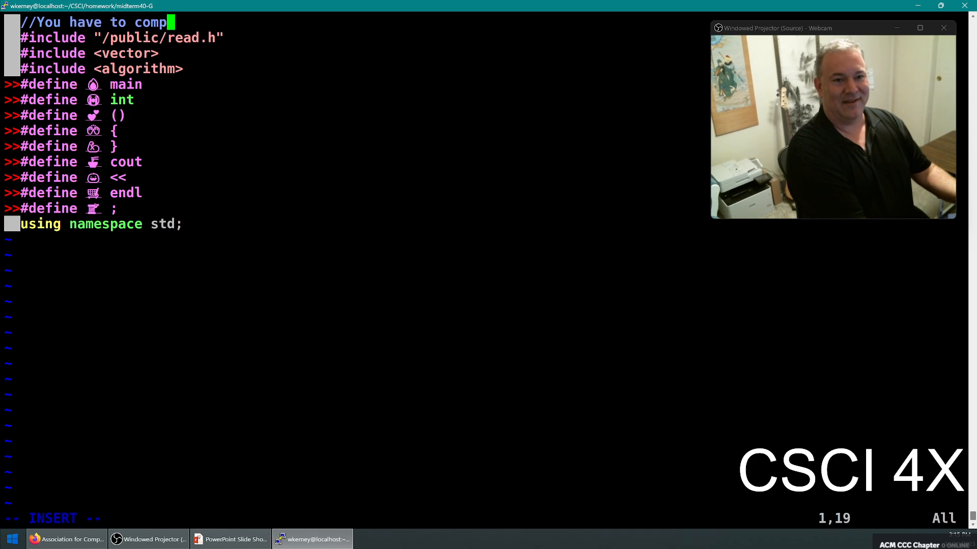
type("ile with \\g++")
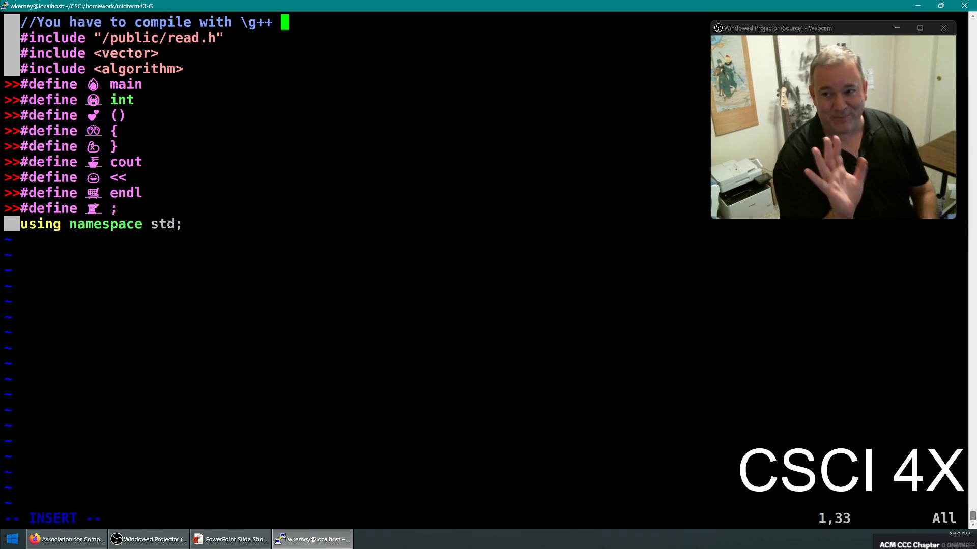
type("ma")
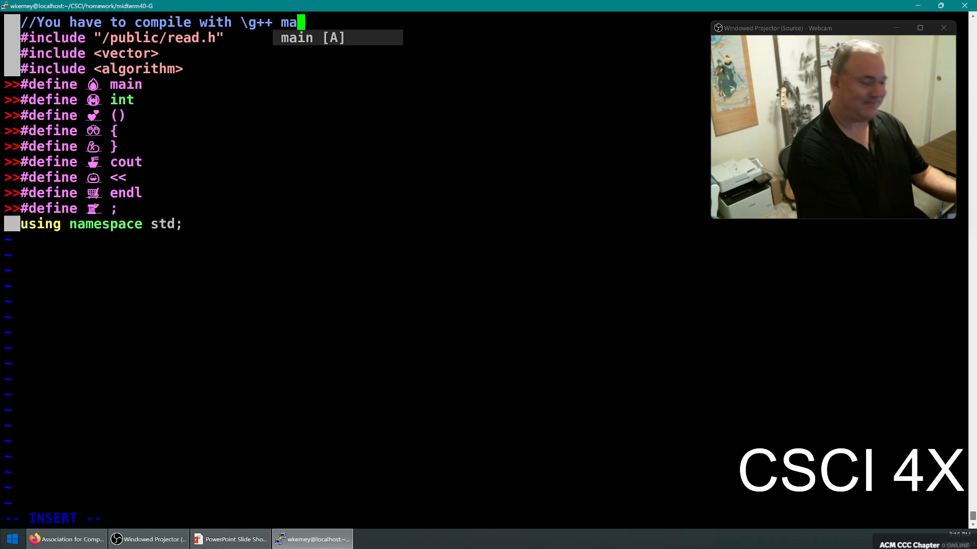
type("in.cc")
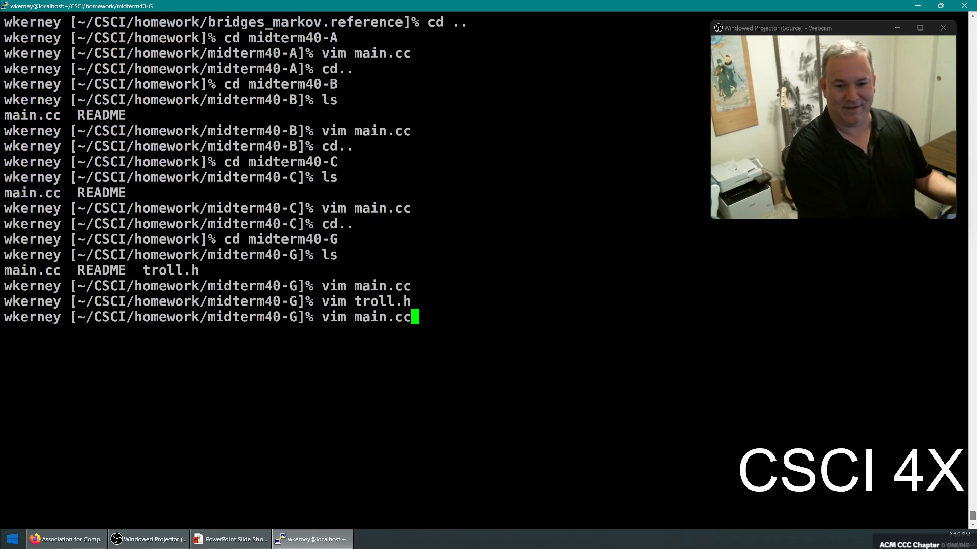
key("Return")
type("cat m")
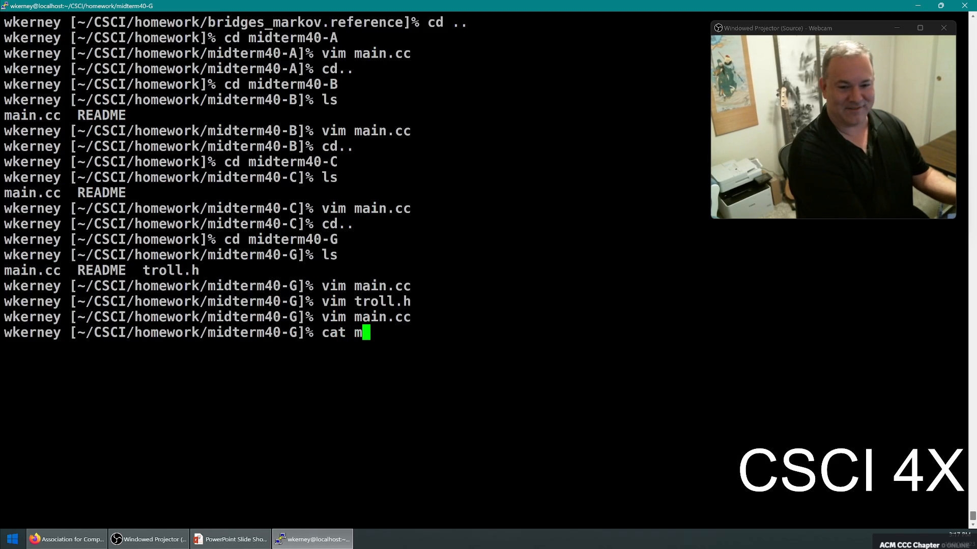
Print main.cc with cat to show the emoji C++ source, then begin 'cat tro' for troll.h.
key("Return")
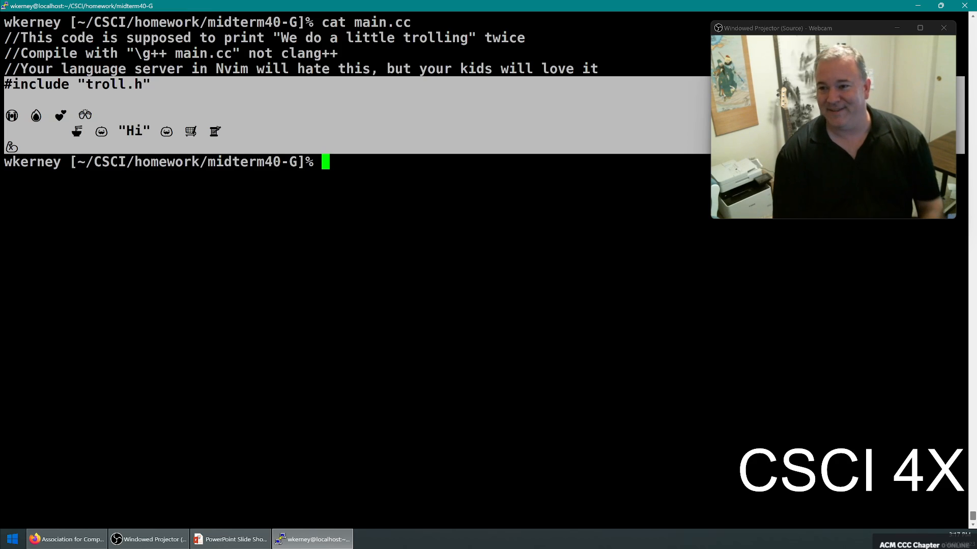
type("cat tro")
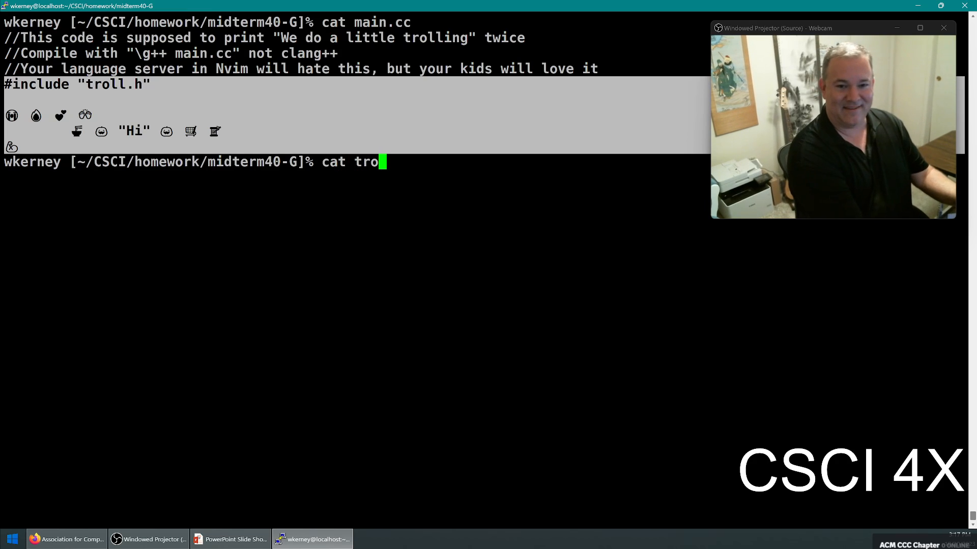